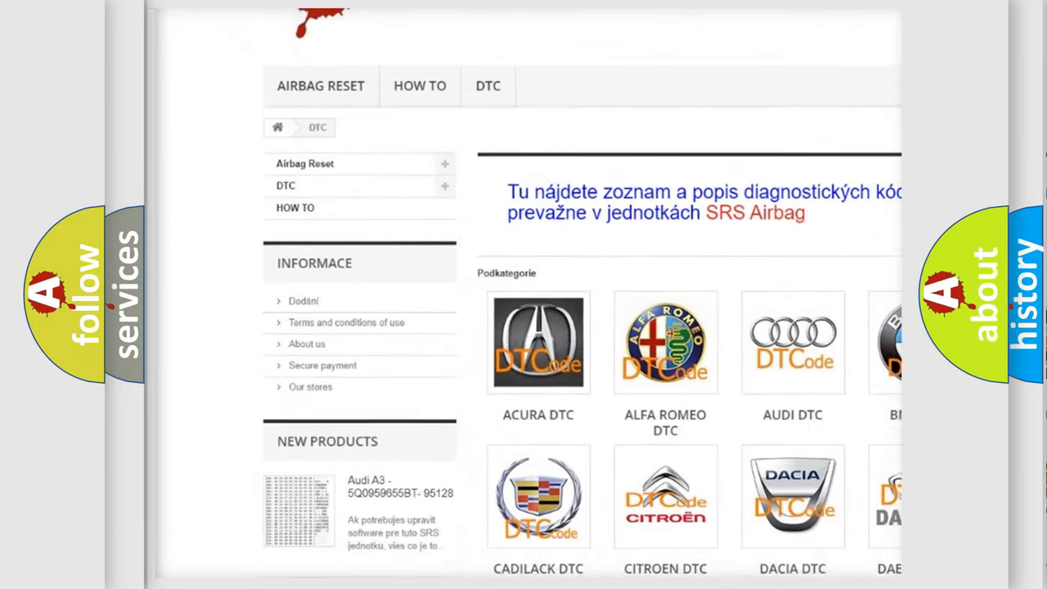
{"action": "scroll", "scroll_direction": "down", "scroll_amount": 3}
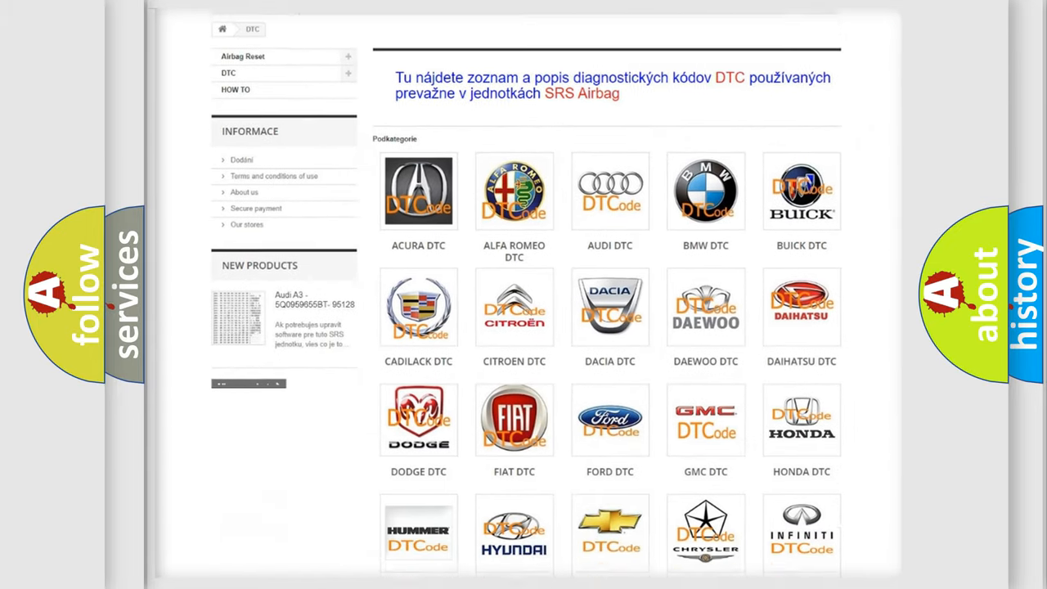
{"action": "scroll", "scroll_direction": "down", "scroll_amount": 3}
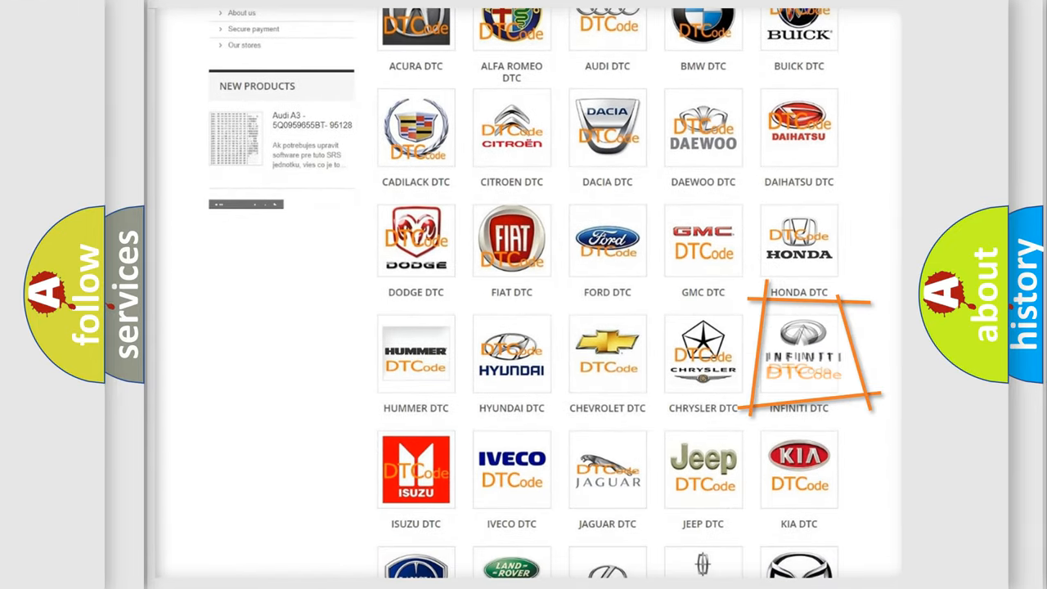